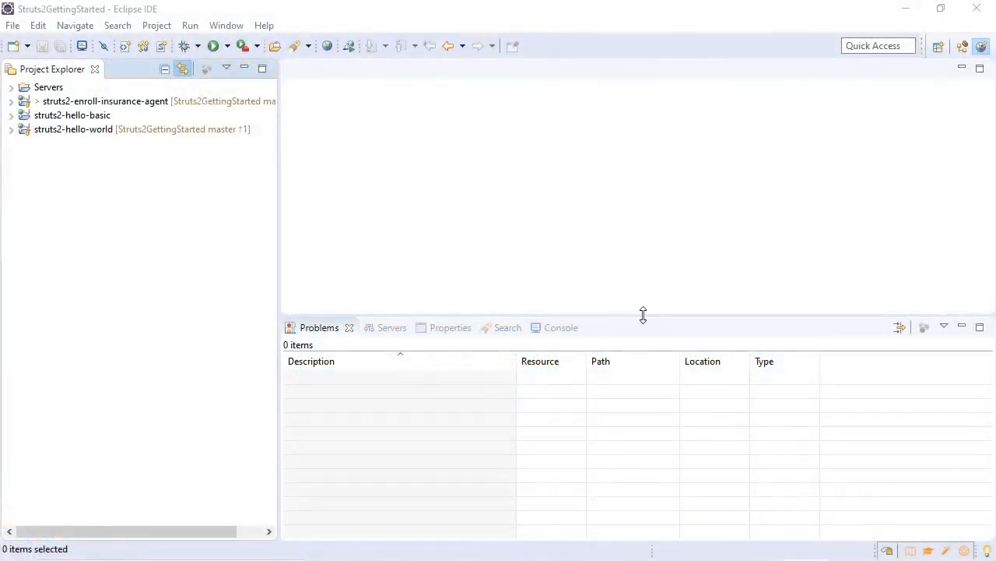
pyautogui.moveTo(614, 301)
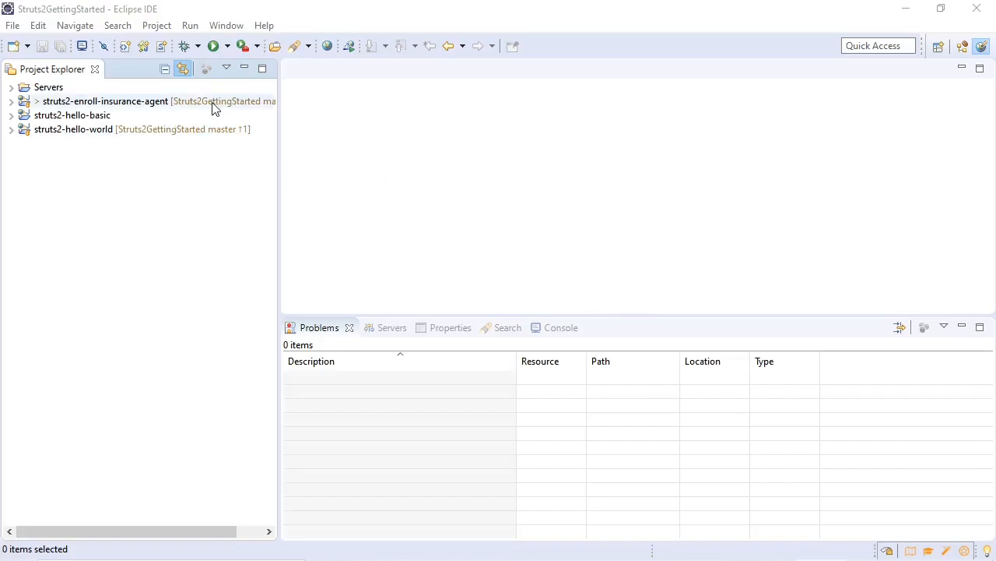
# - Select the enroll insurance agent project as the source for the validate project copy
pyautogui.click(105, 101)
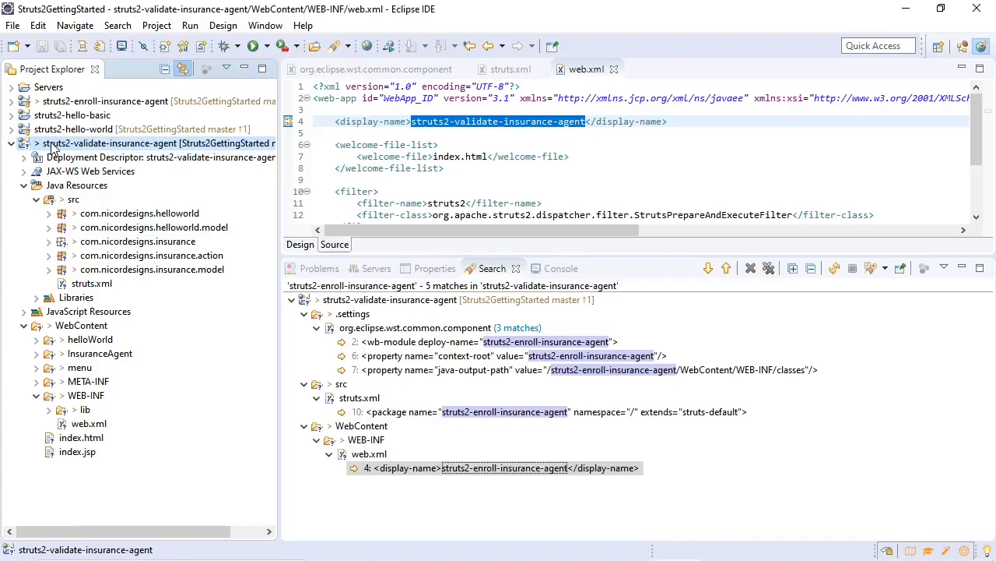
# - Run the validate project on the server, removing the old resource, and collapse its tree
pyautogui.rightClick(156, 143)
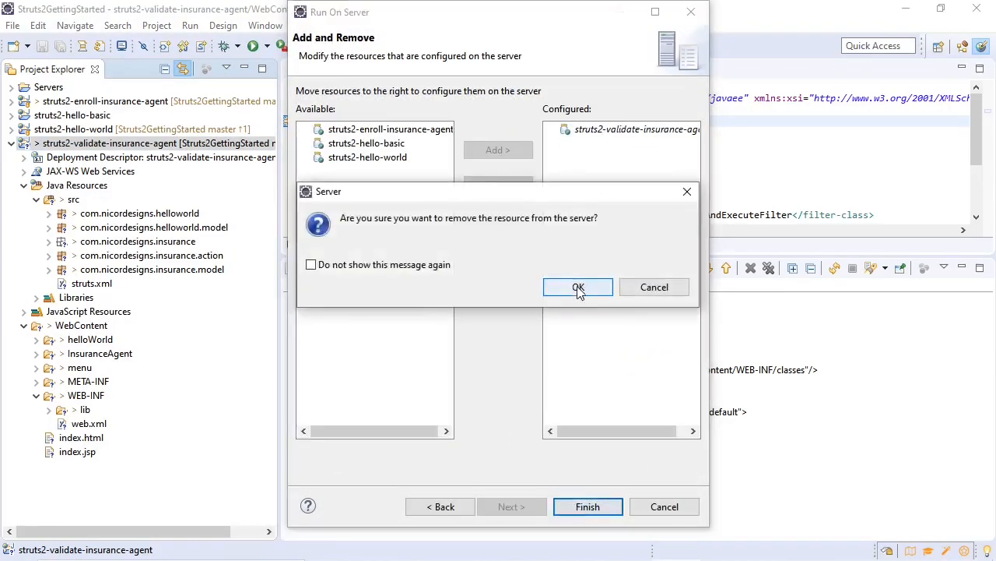
pyautogui.click(578, 286)
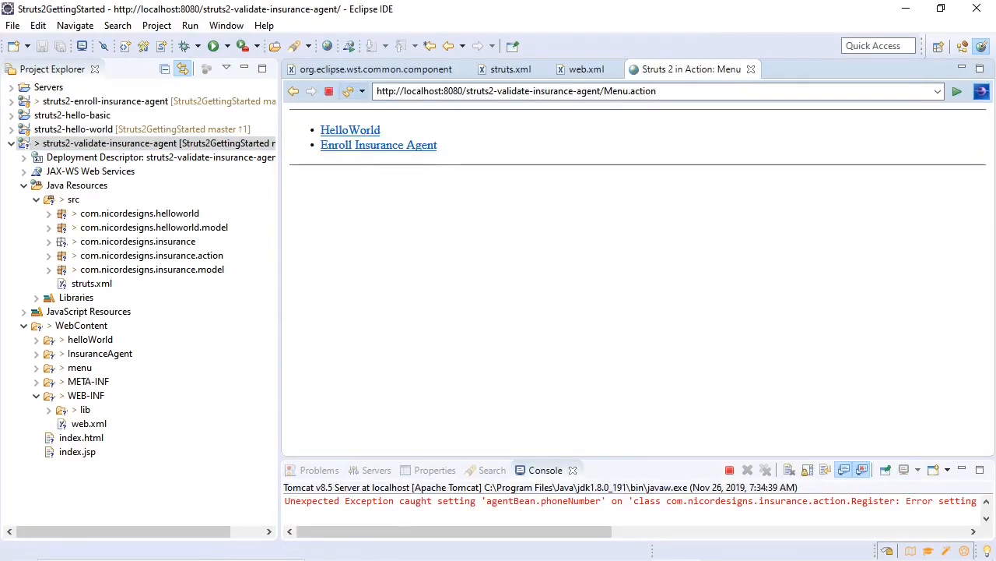
pyautogui.click(376, 425)
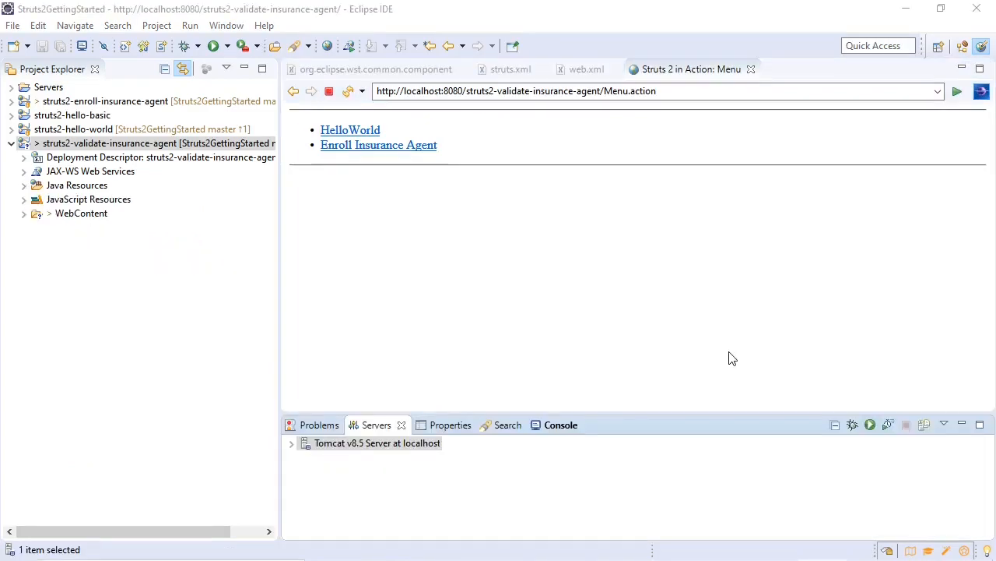
pyautogui.moveTo(425, 280)
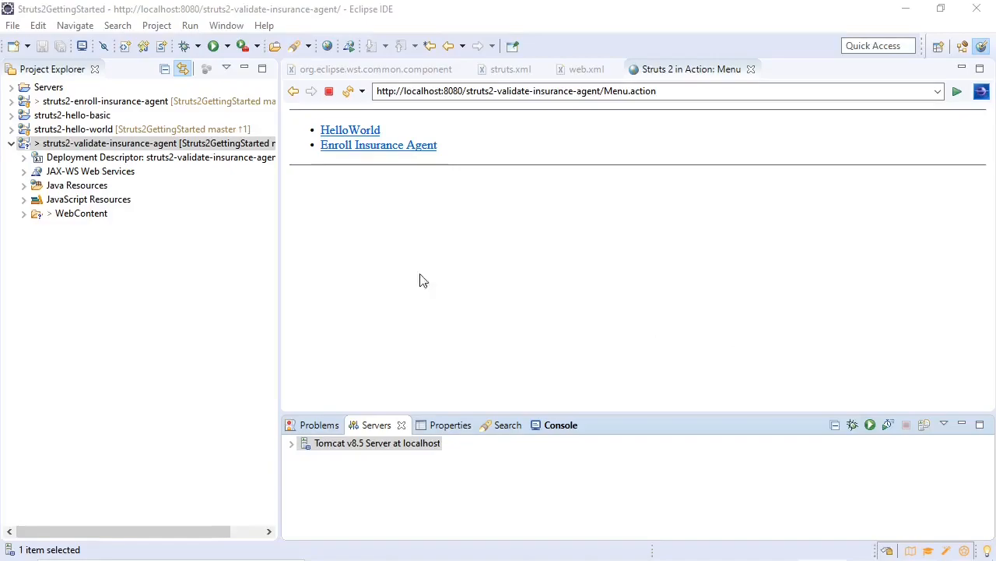
# - Override validate() in Register.java via Source > Override/Implement Methods
pyautogui.doubleClick(110, 269)
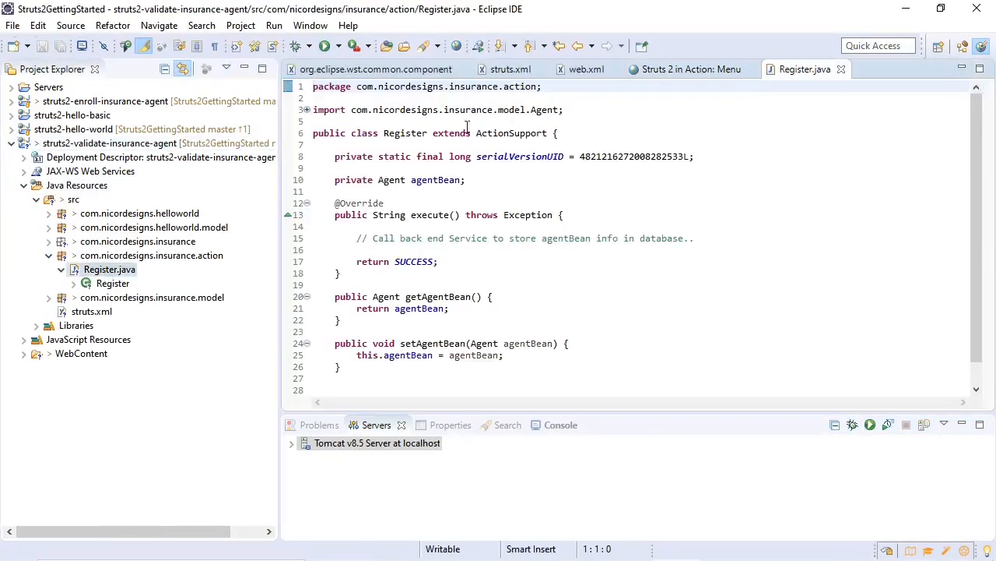
pyautogui.rightClick(467, 132)
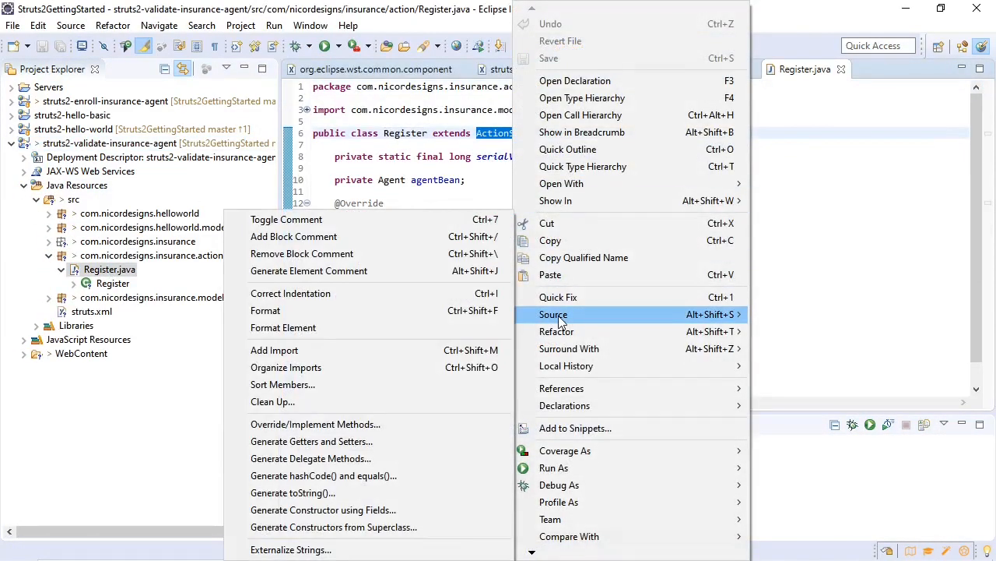
pyautogui.click(315, 424)
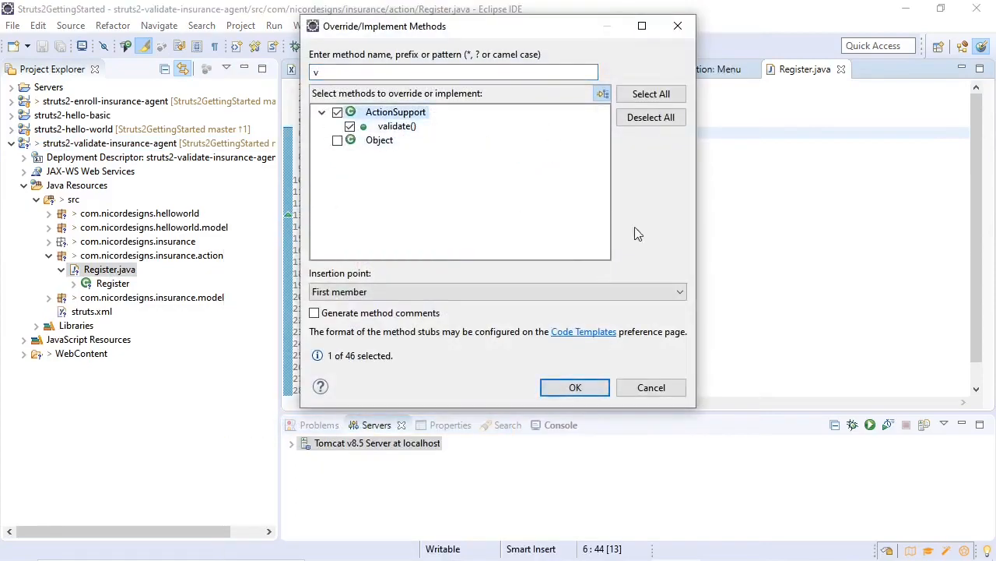
pyautogui.click(575, 387)
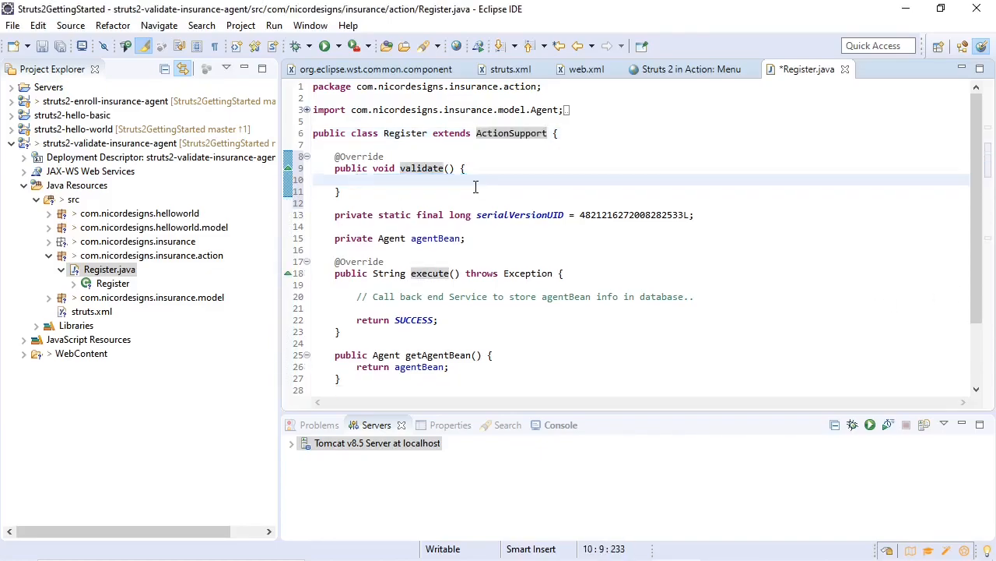
# - Write if blocks on agentBean fields calling addFieldError("agentBean", errorMessage) when empty
pyautogui.write('if')
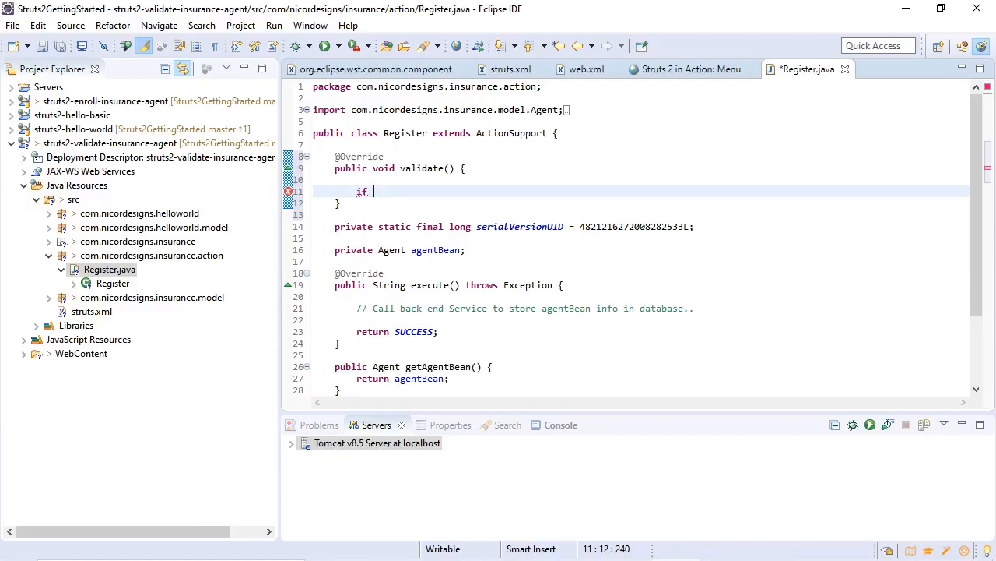
pyautogui.write('(agentBean.getFirstName().length() == 0) {')
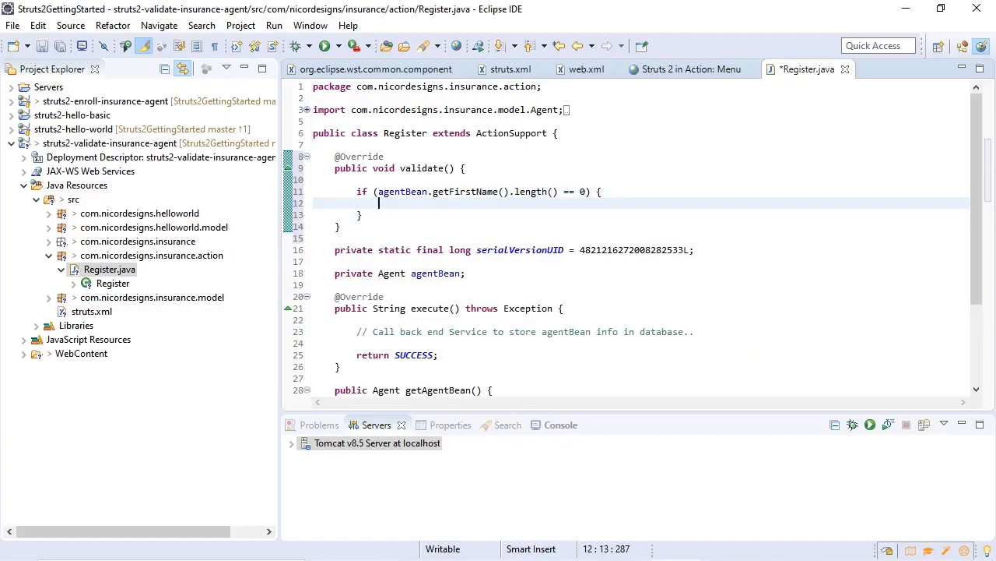
pyautogui.write('addField')
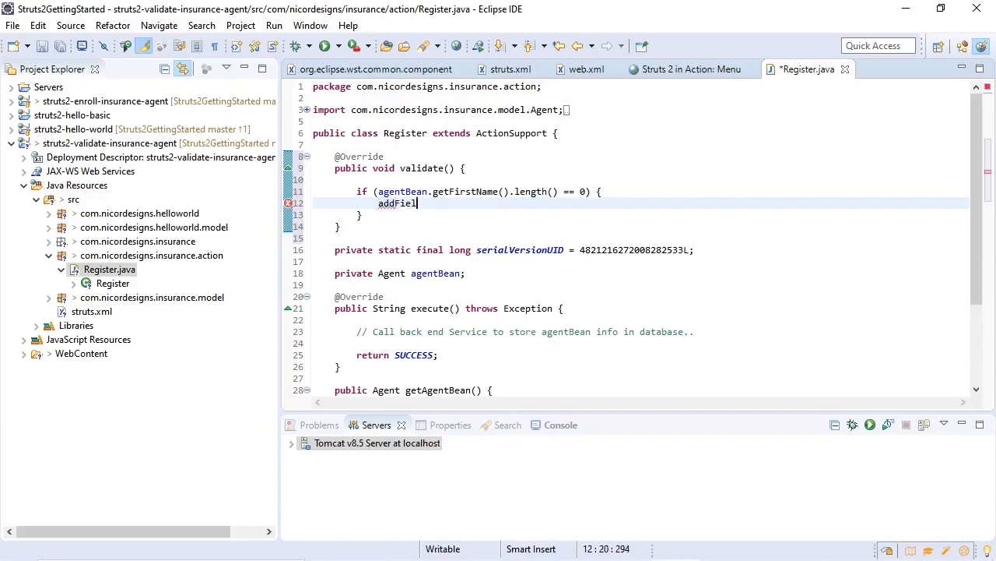
pyautogui.write('dError("agentBean", errorMessage);')
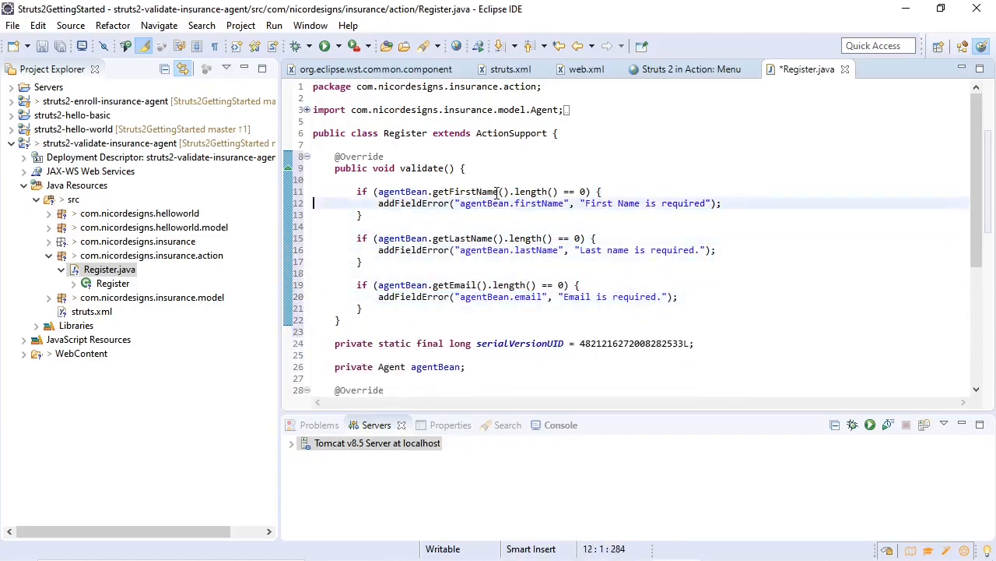
pyautogui.click(350, 155)
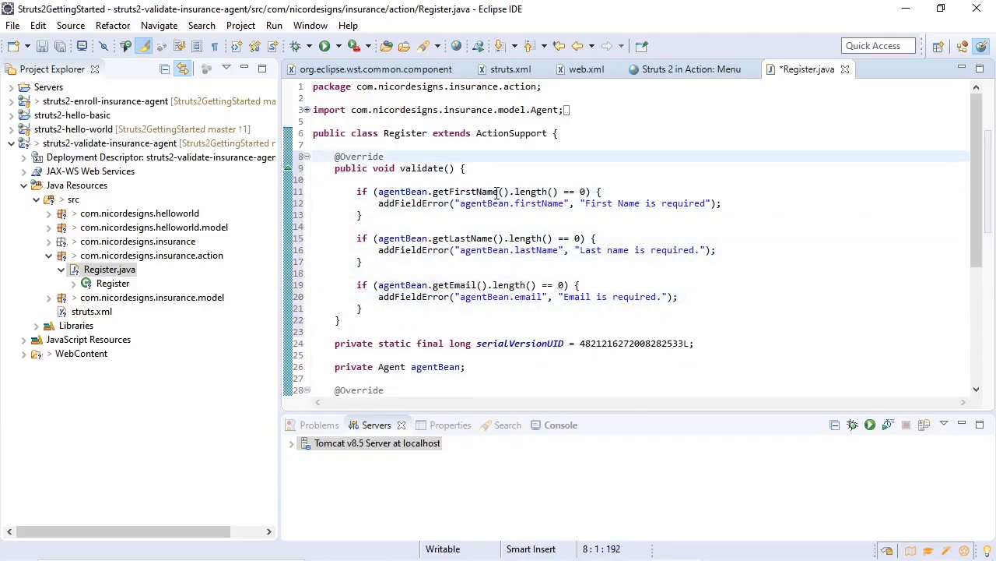
# - View addFieldError's declaration in ActionSupport.class, then close it and return to Register.java
pyautogui.scroll(-3)
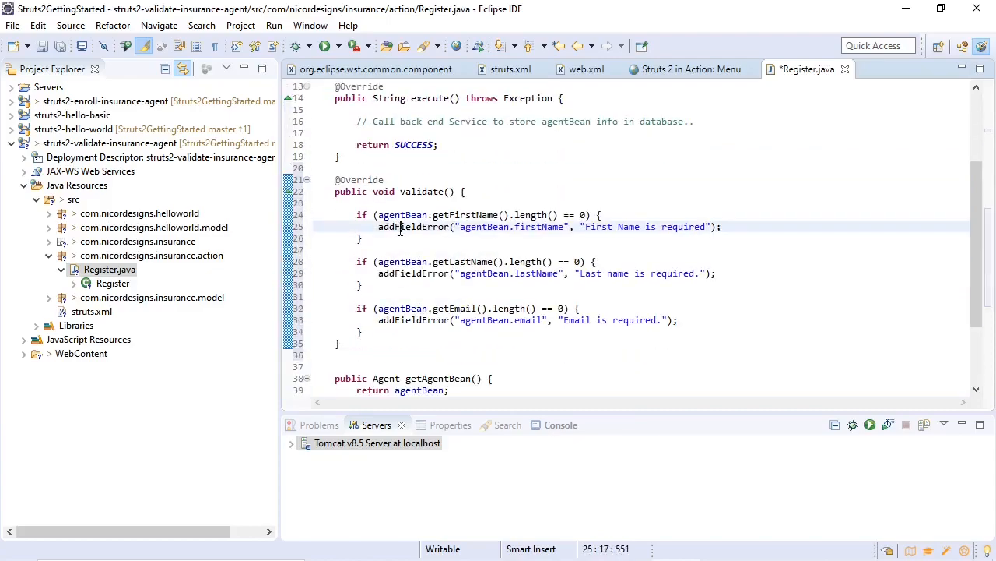
pyautogui.rightClick(389, 227)
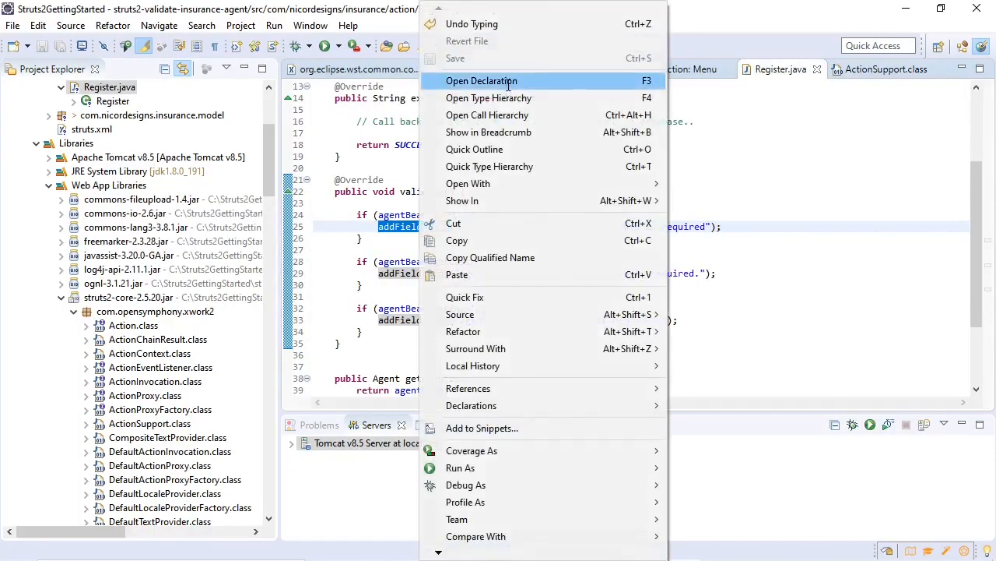
pyautogui.click(482, 81)
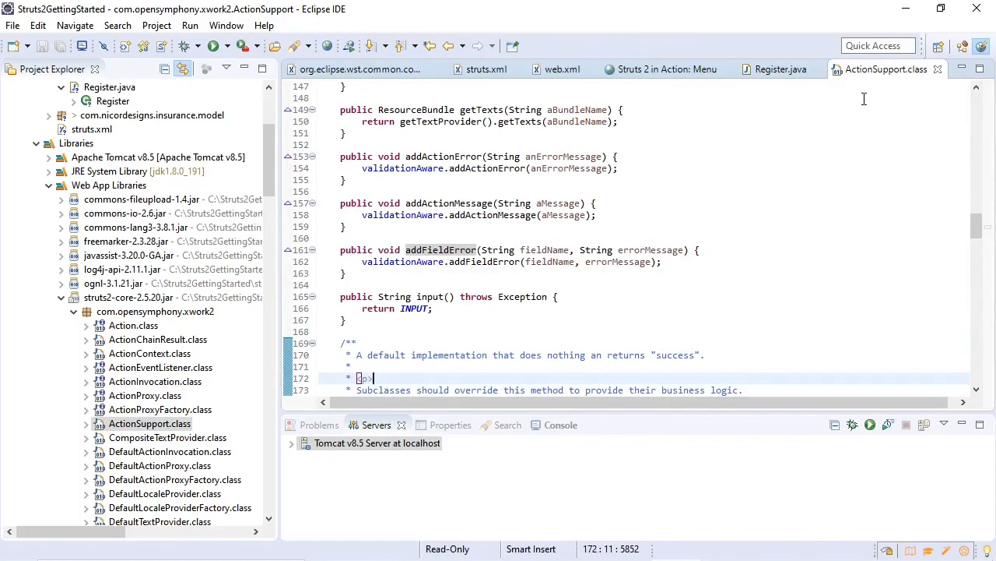
pyautogui.click(805, 68)
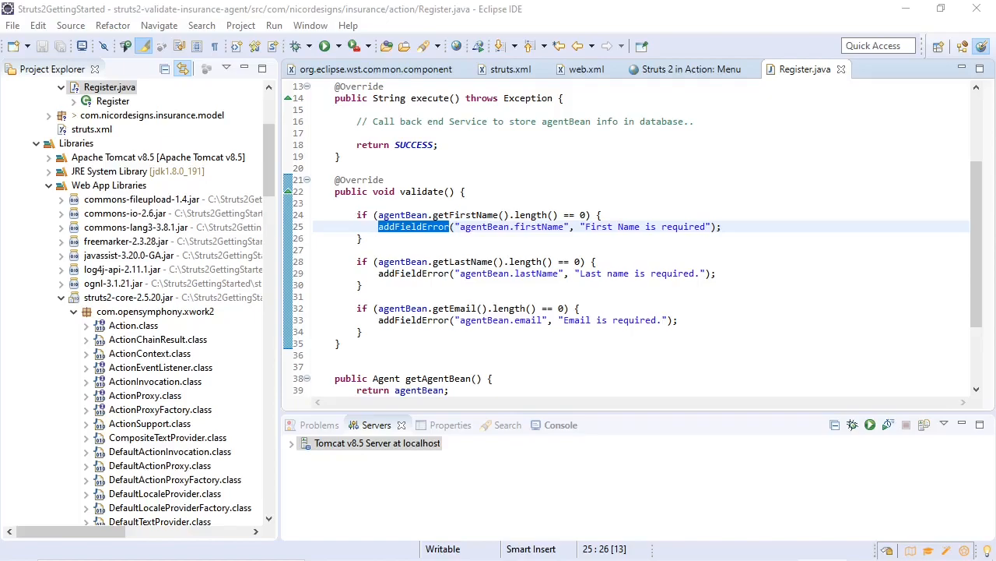
# - Add name="input" to the register action's second result in Insurance.xml
pyautogui.click(507, 69)
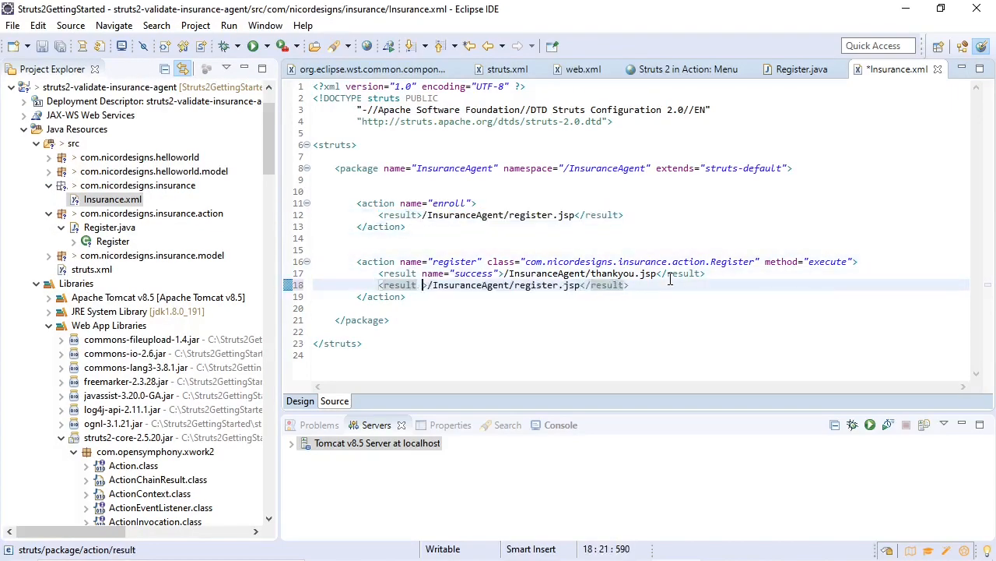
pyautogui.write('name="input"')
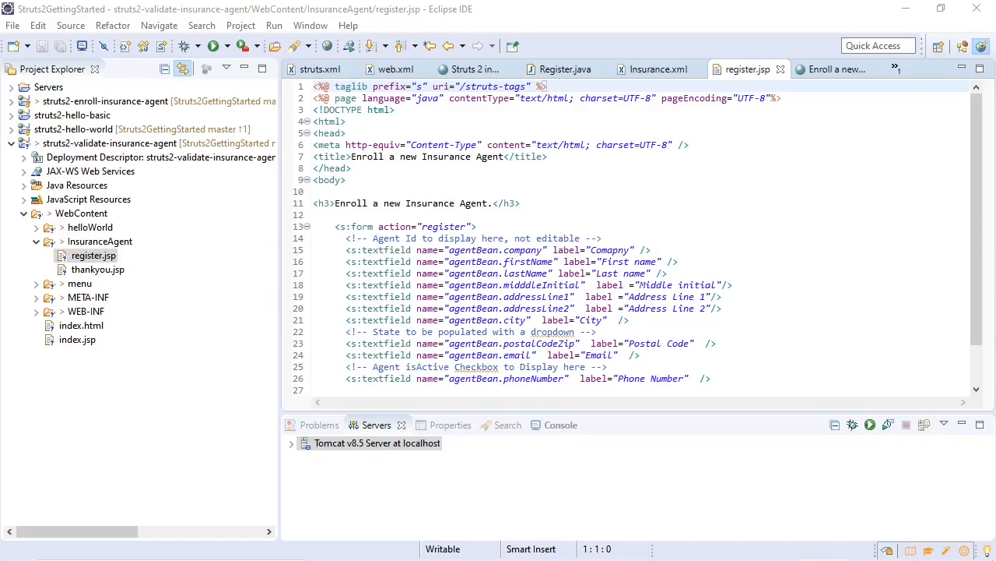
# - Insert the s:head tag into register.jsp from content assist
pyautogui.write('s:h')
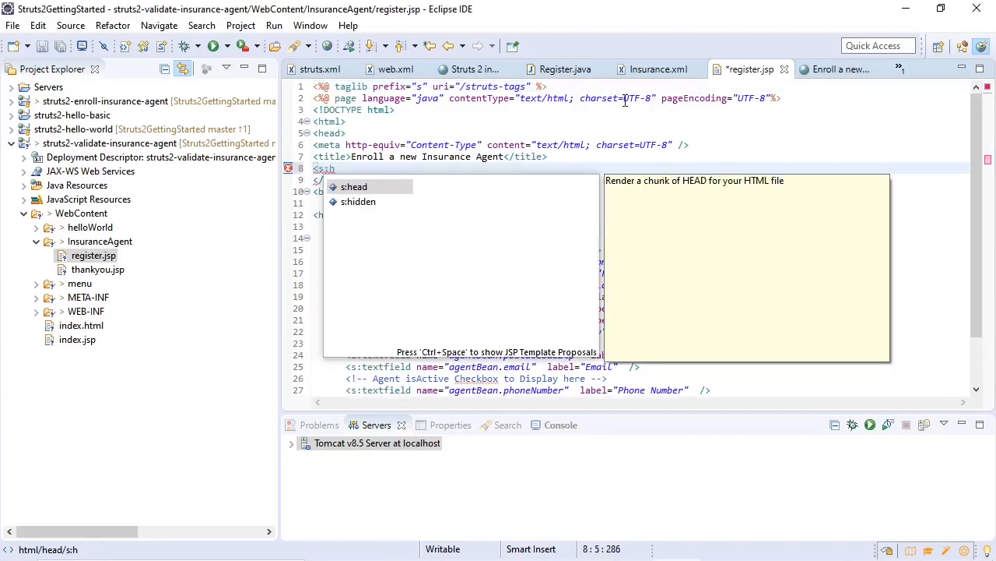
pyautogui.click(354, 186)
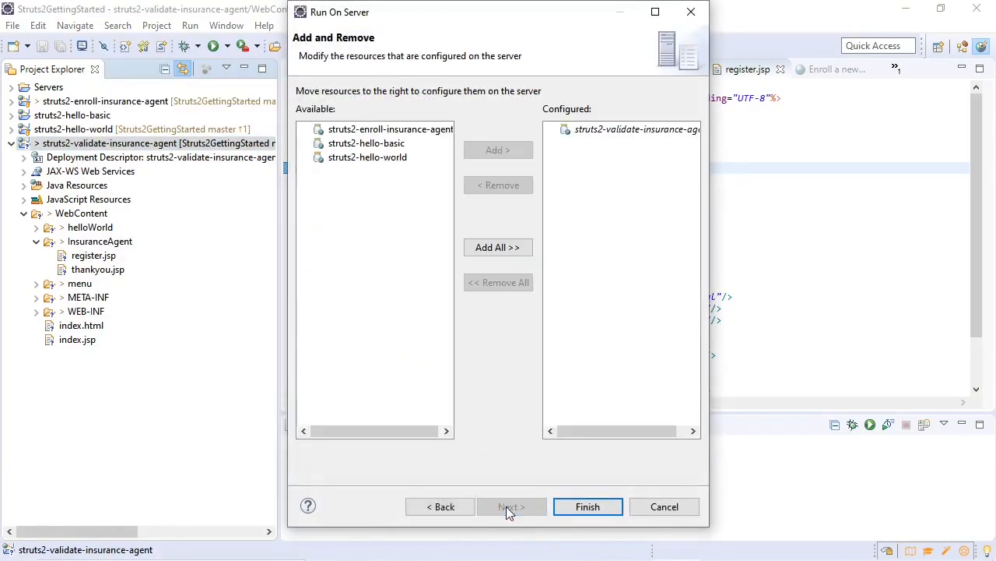
# - Finish deployment and submit the empty enroll form to see required-field errors
pyautogui.click(587, 506)
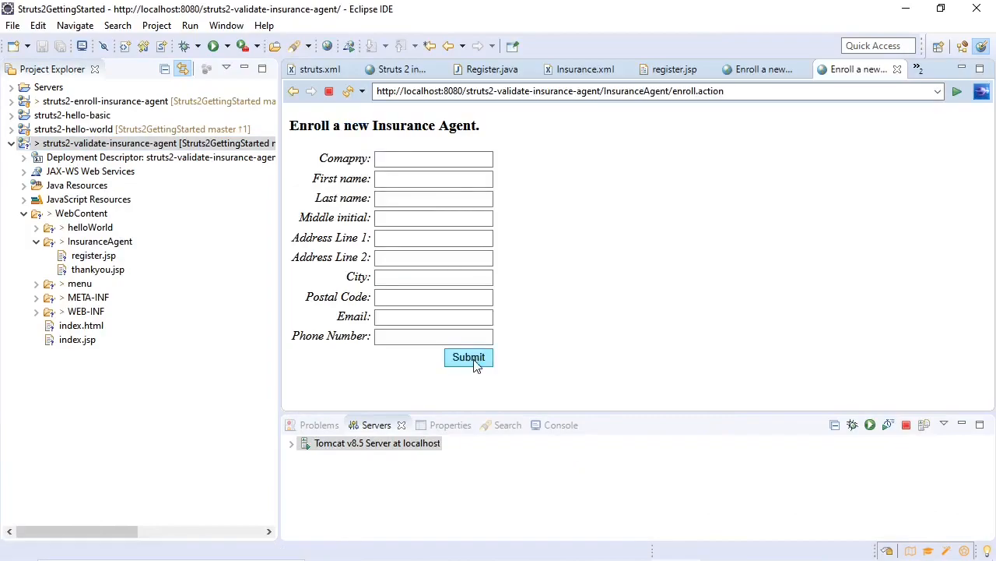
pyautogui.click(469, 356)
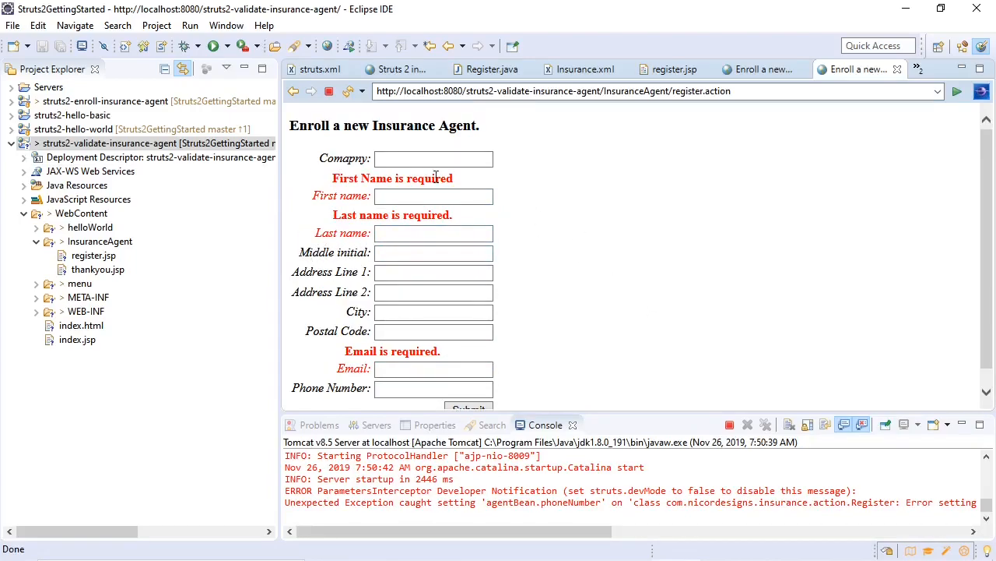
# - Fill the form with company ACME and names and email, then submit successfully
pyautogui.write('ACME INC')
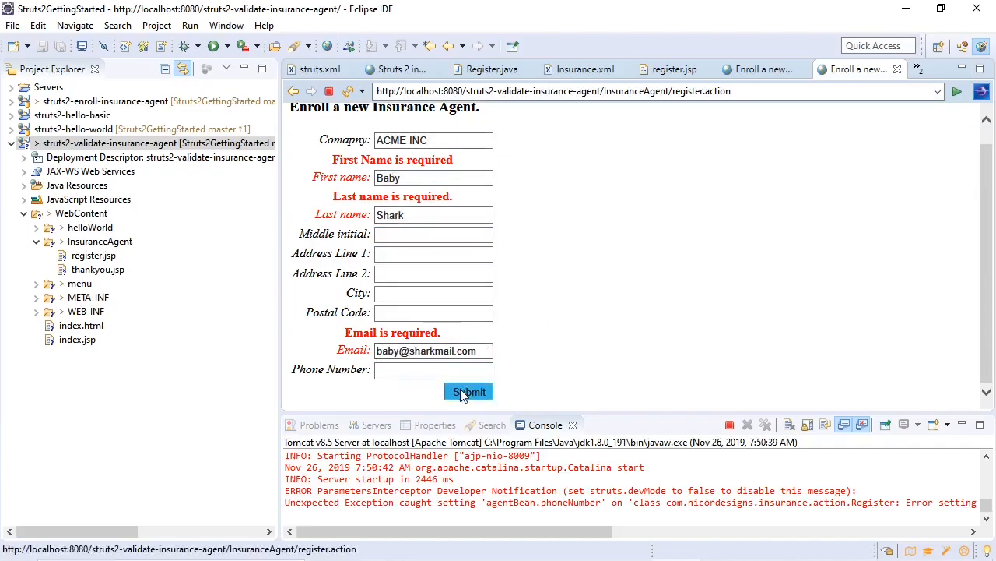
pyautogui.click(468, 391)
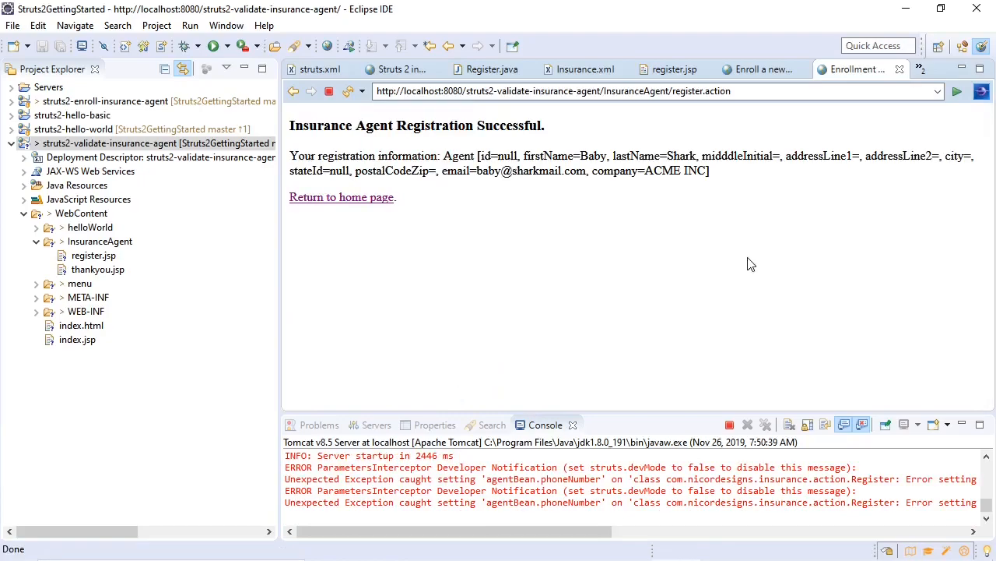